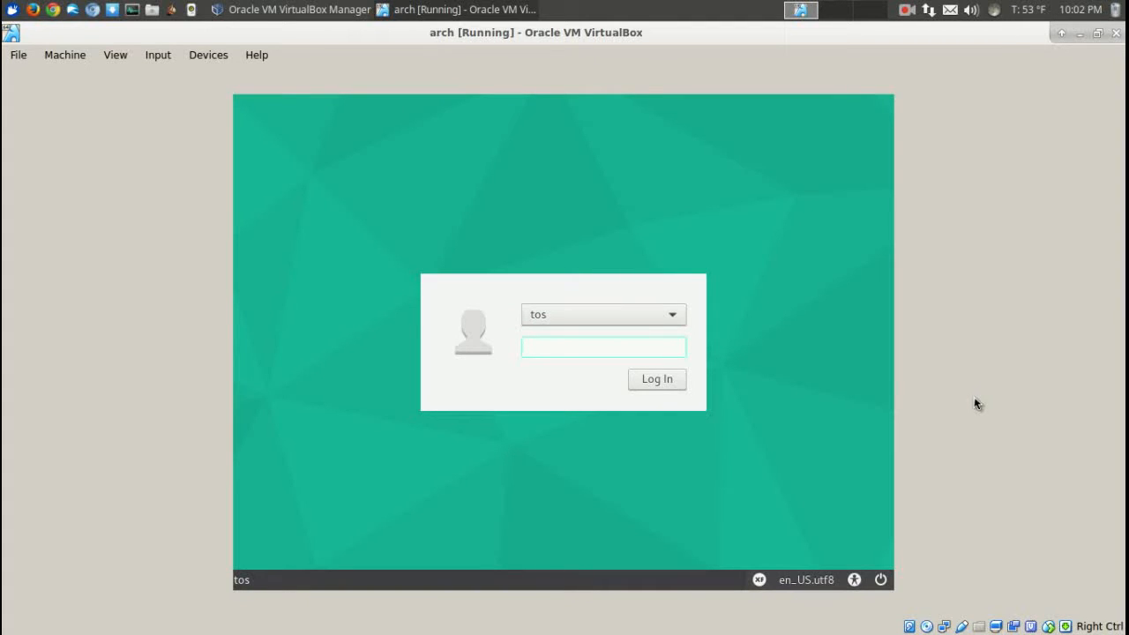
Enter the account password and log in to the desktop session
{"action": "type", "text": "***"}
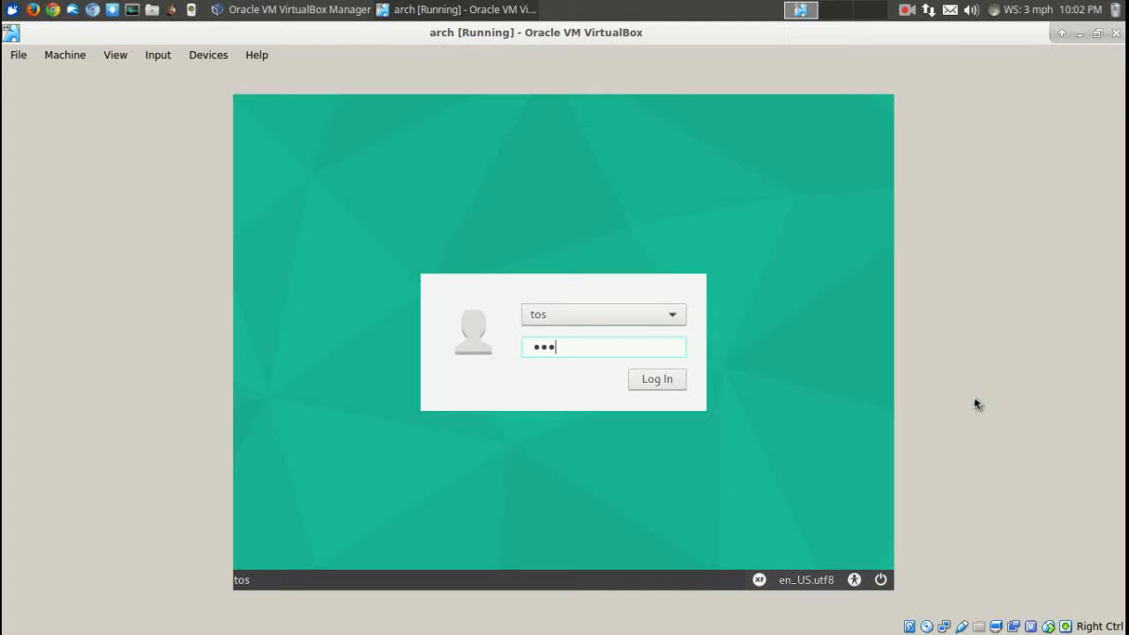
{"action": "left_click", "coordinate": [656, 377]}
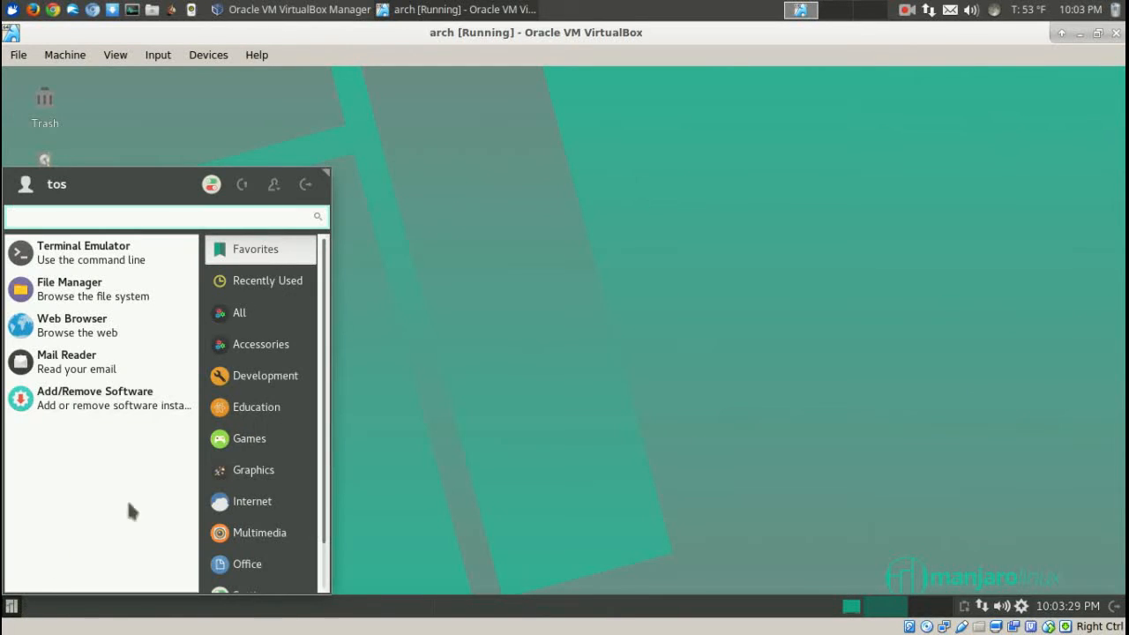
{"action": "mouse_move", "coordinate": [261, 501]}
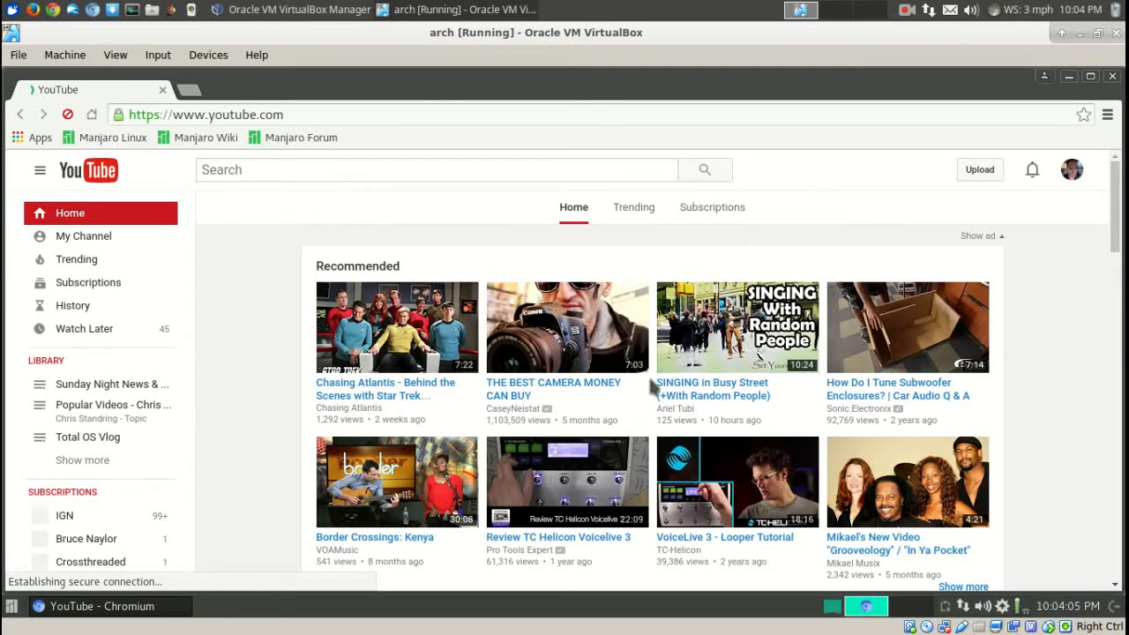
Select the Sunday Night News & Nonsense Report playlist and its Jaguar Melts video
{"action": "left_click", "coordinate": [113, 385]}
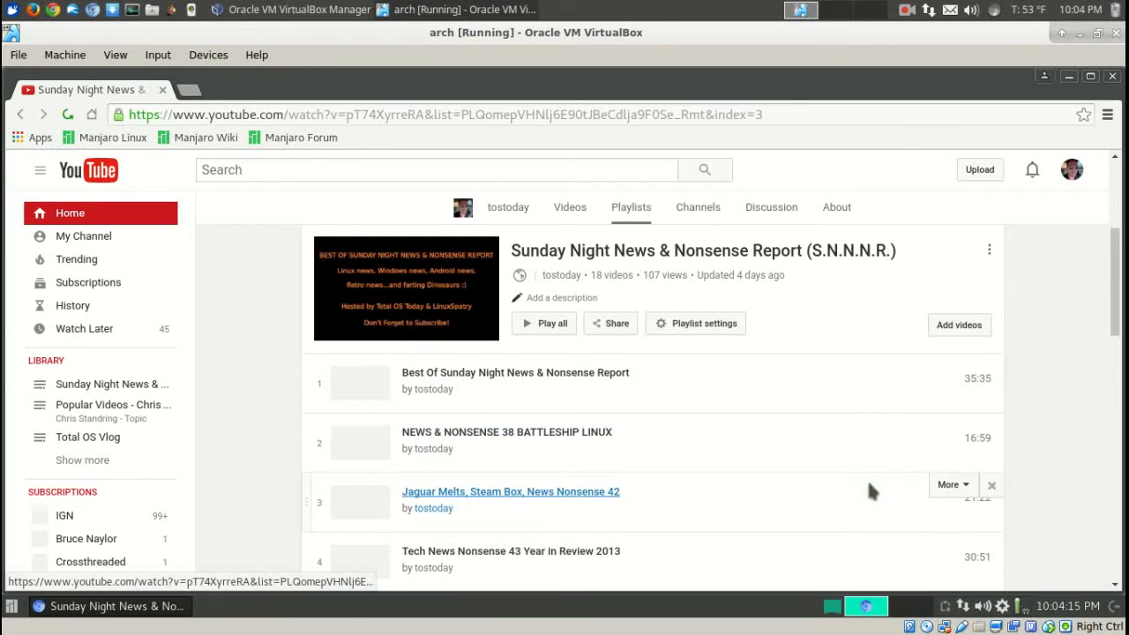
{"action": "left_click", "coordinate": [512, 490]}
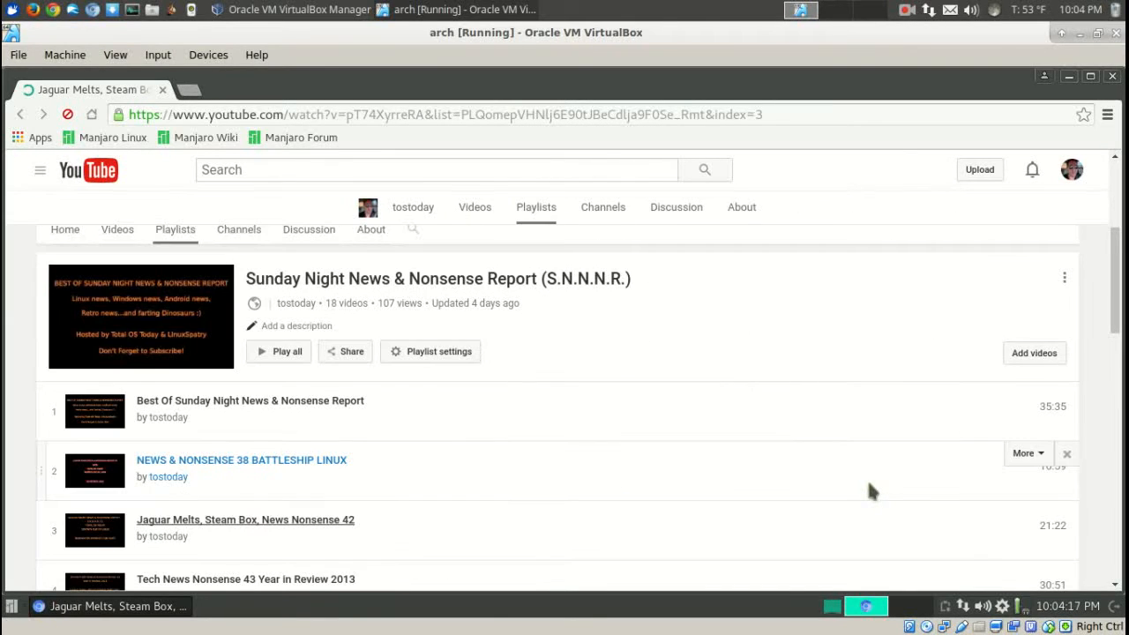
{"action": "mouse_move", "coordinate": [483, 409]}
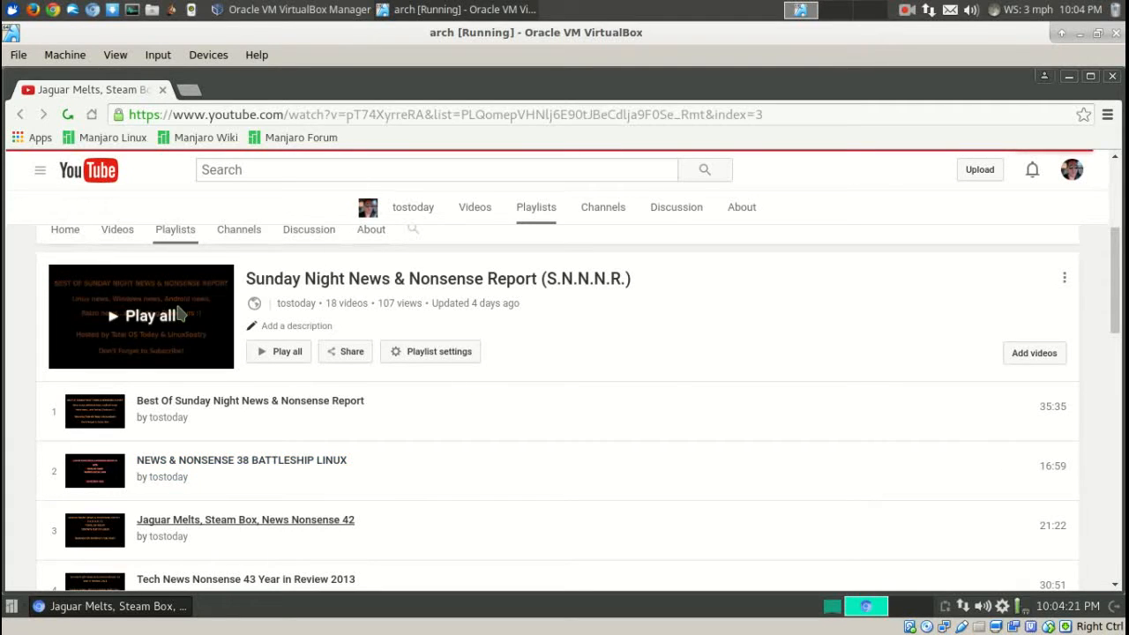
{"action": "mouse_move", "coordinate": [785, 330]}
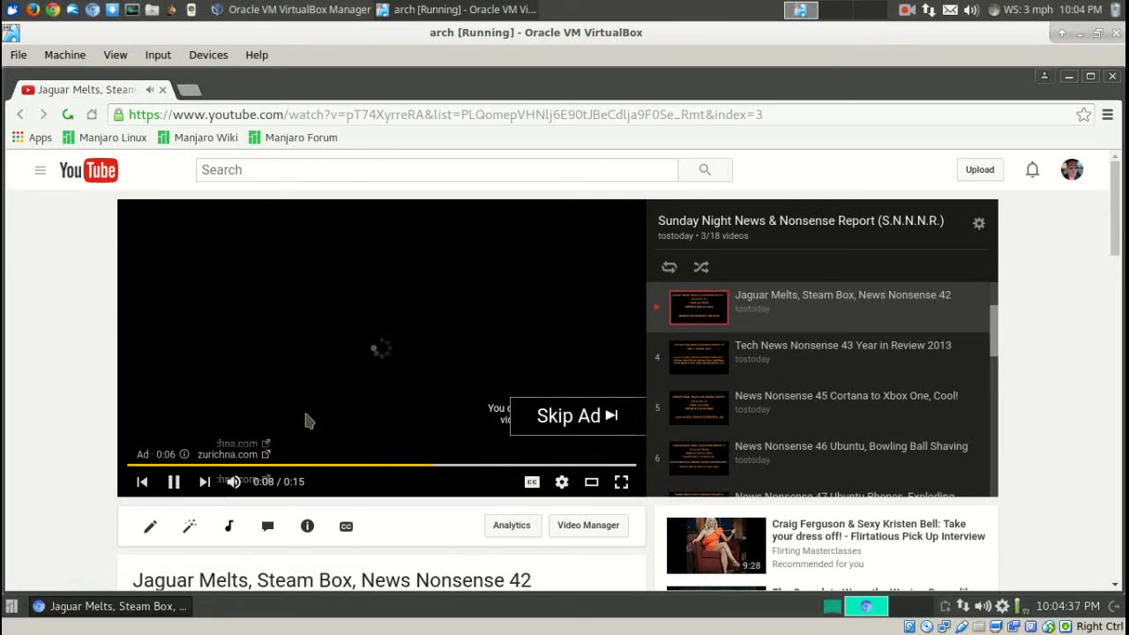
Skip the pre-roll ad and start playback of the Jaguar Melts video
{"action": "left_click", "coordinate": [568, 416]}
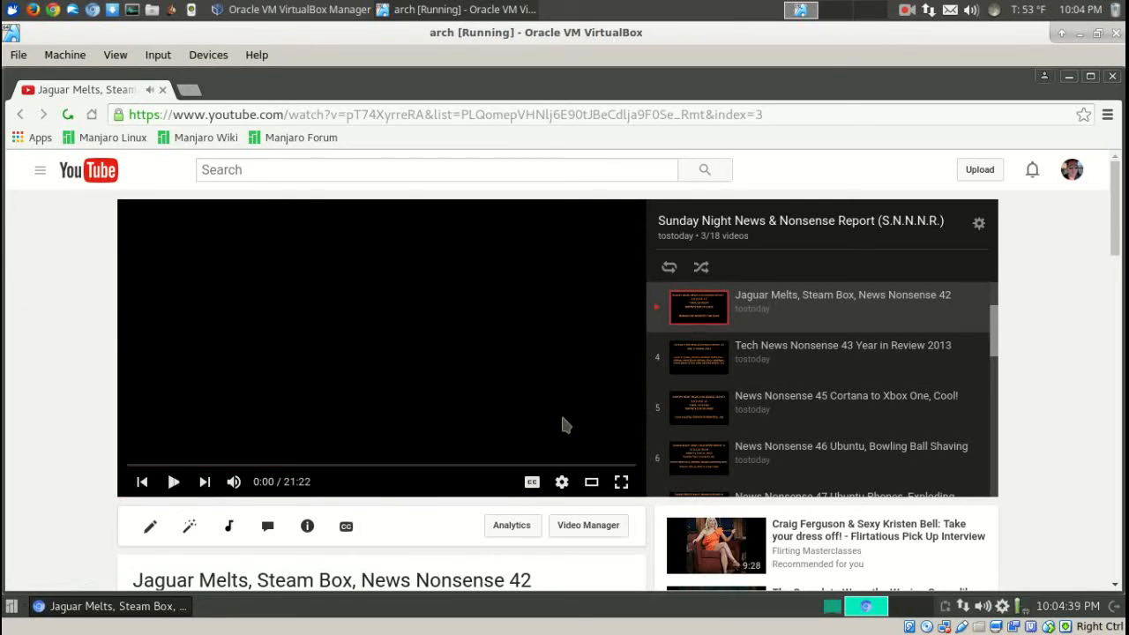
{"action": "left_click", "coordinate": [173, 482]}
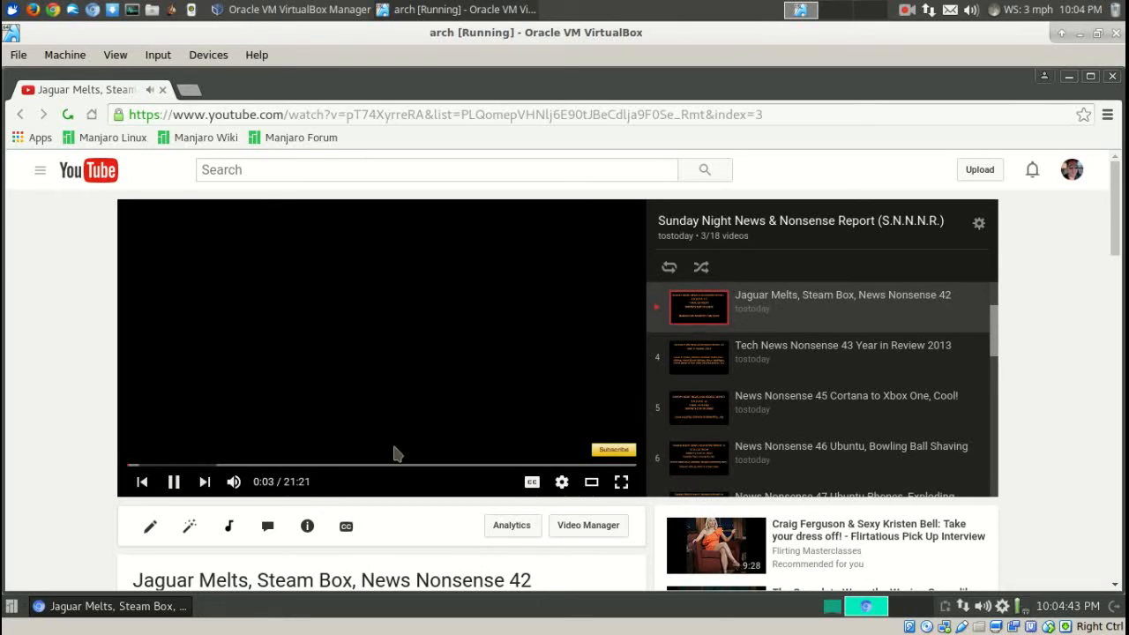
{"action": "mouse_move", "coordinate": [528, 347]}
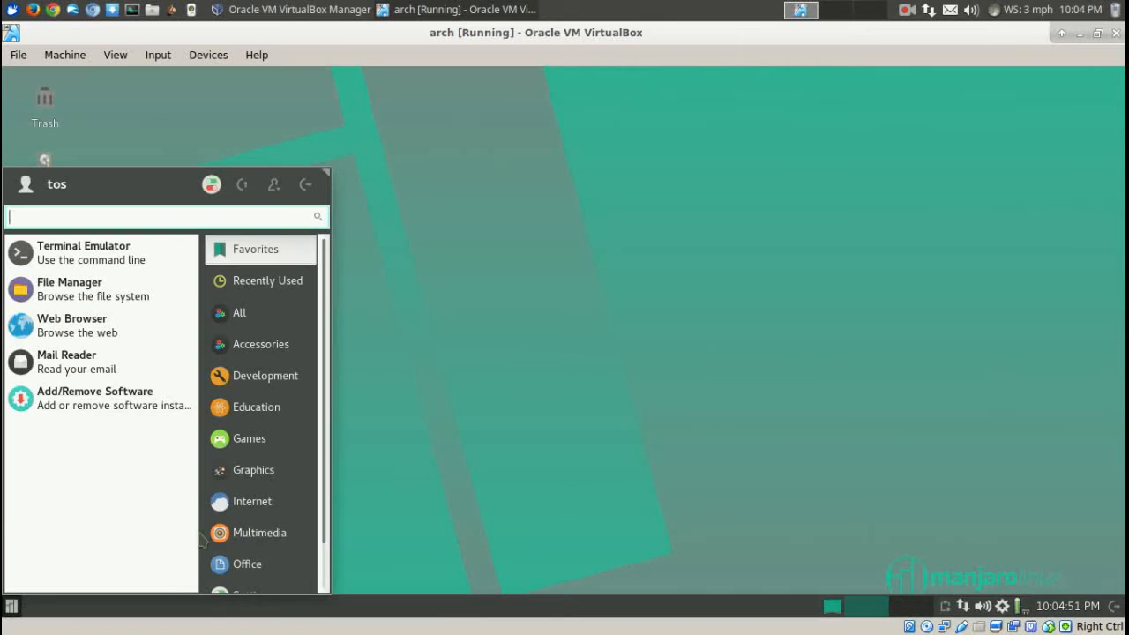
Launch Firefox from the application menu to play a YouTube video
{"action": "left_click", "coordinate": [252, 501]}
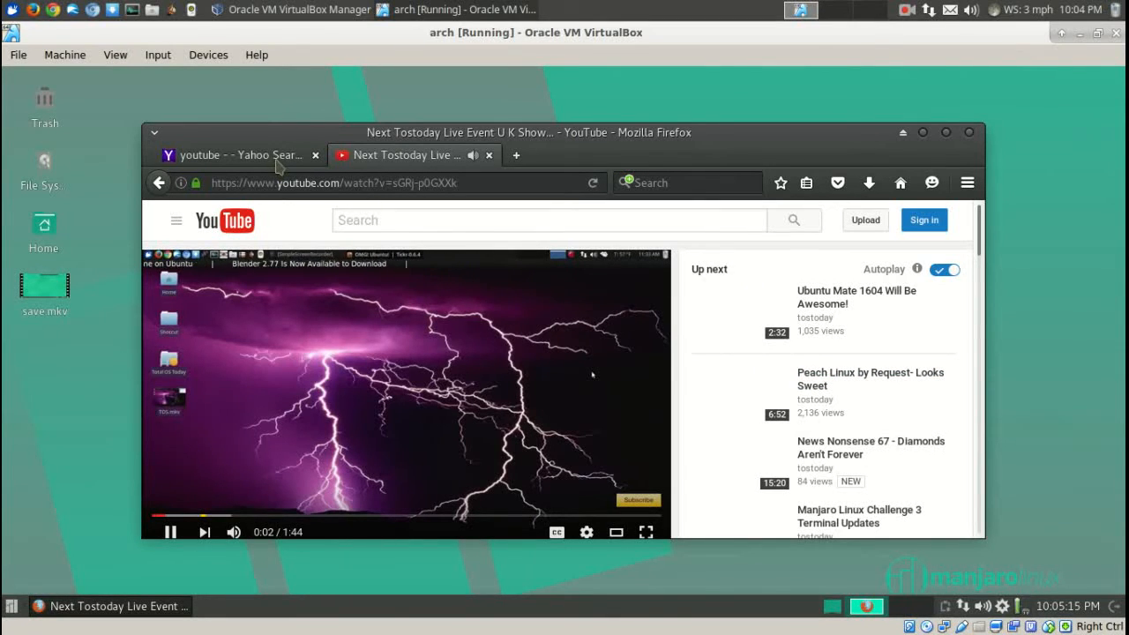
Check the Yahoo and YouTube tabs, then confirm closing both when quitting Firefox
{"action": "left_click", "coordinate": [238, 155]}
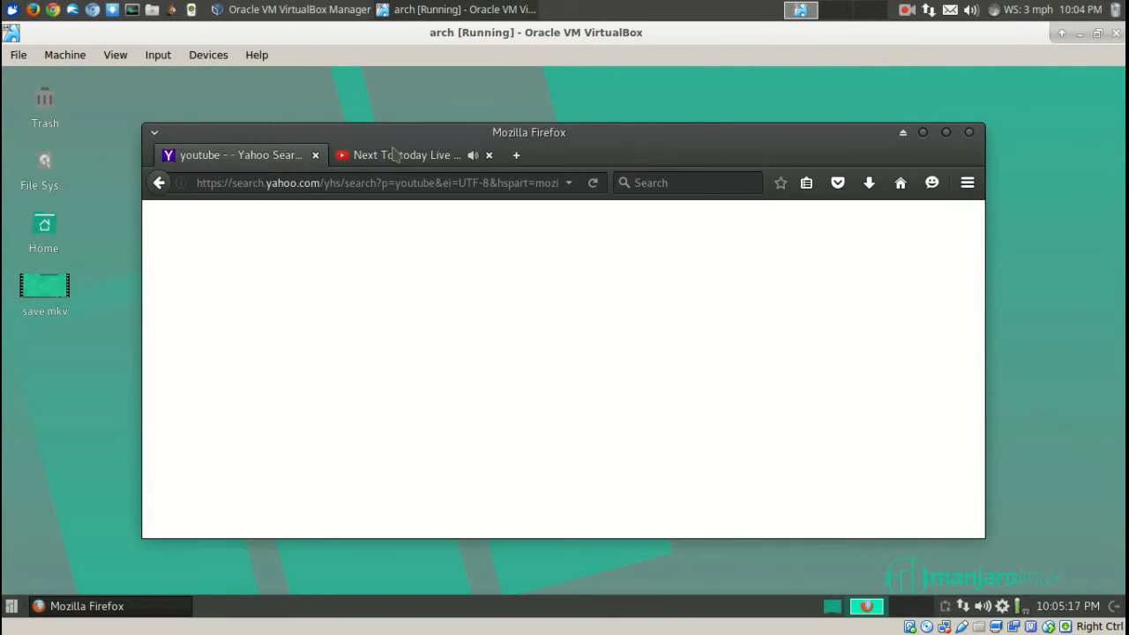
{"action": "left_click", "coordinate": [406, 155]}
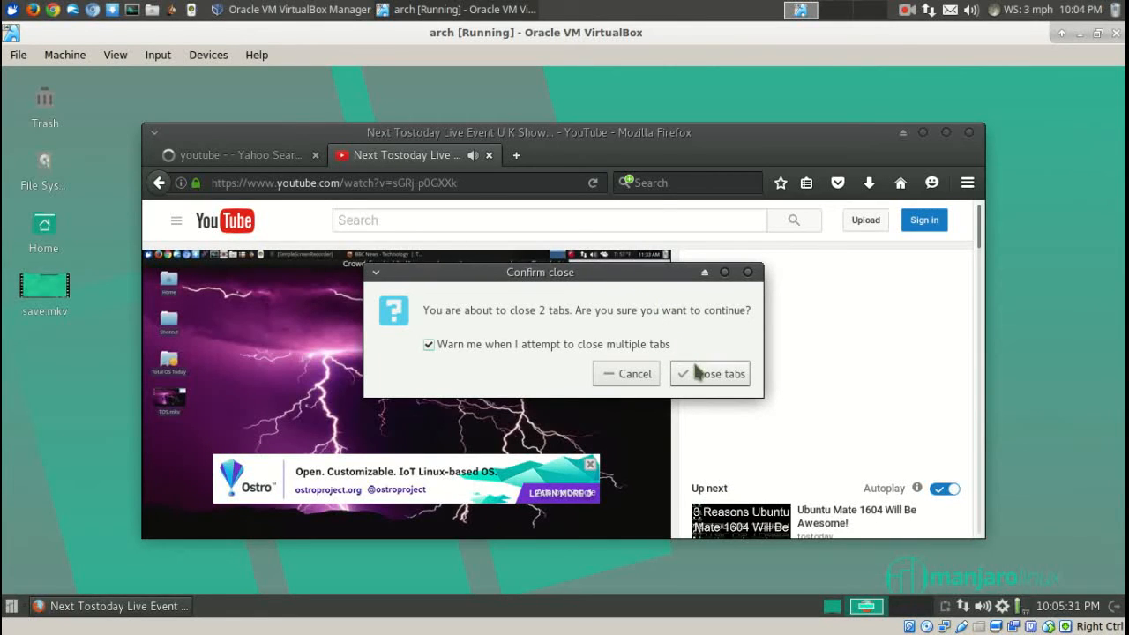
{"action": "left_click", "coordinate": [717, 374]}
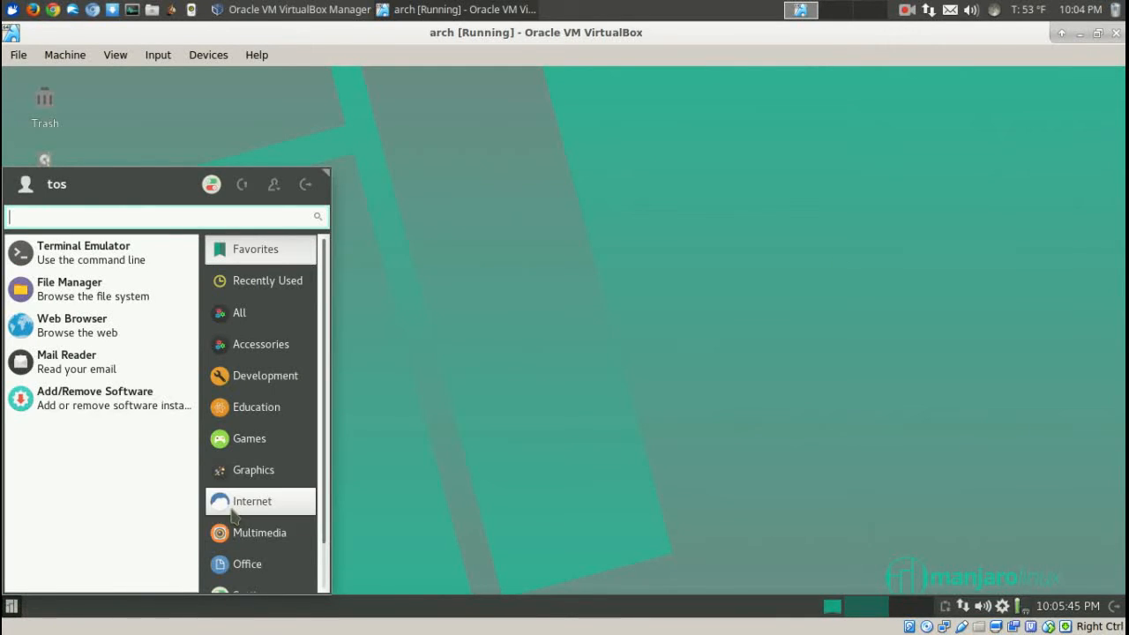
Launch Guayadeque Music Player from the Multimedia category
{"action": "left_click", "coordinate": [258, 532]}
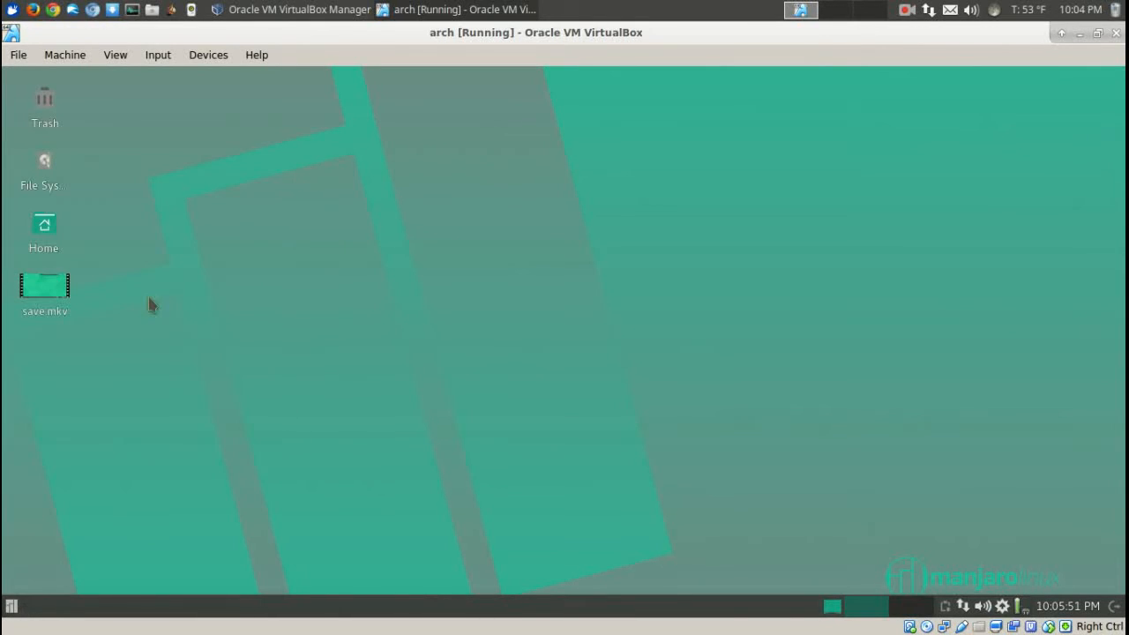
{"action": "mouse_move", "coordinate": [723, 370]}
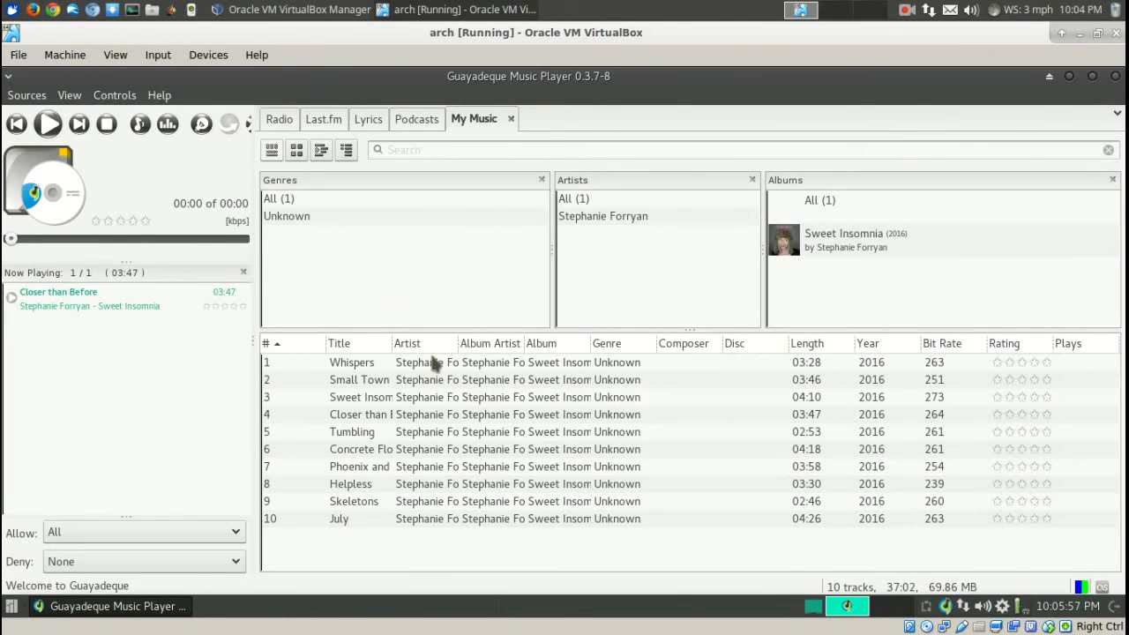
Play Small Town Blues, Closer than Before and another Sweet Insomnia track in Guayadeque
{"action": "double_click", "coordinate": [360, 379]}
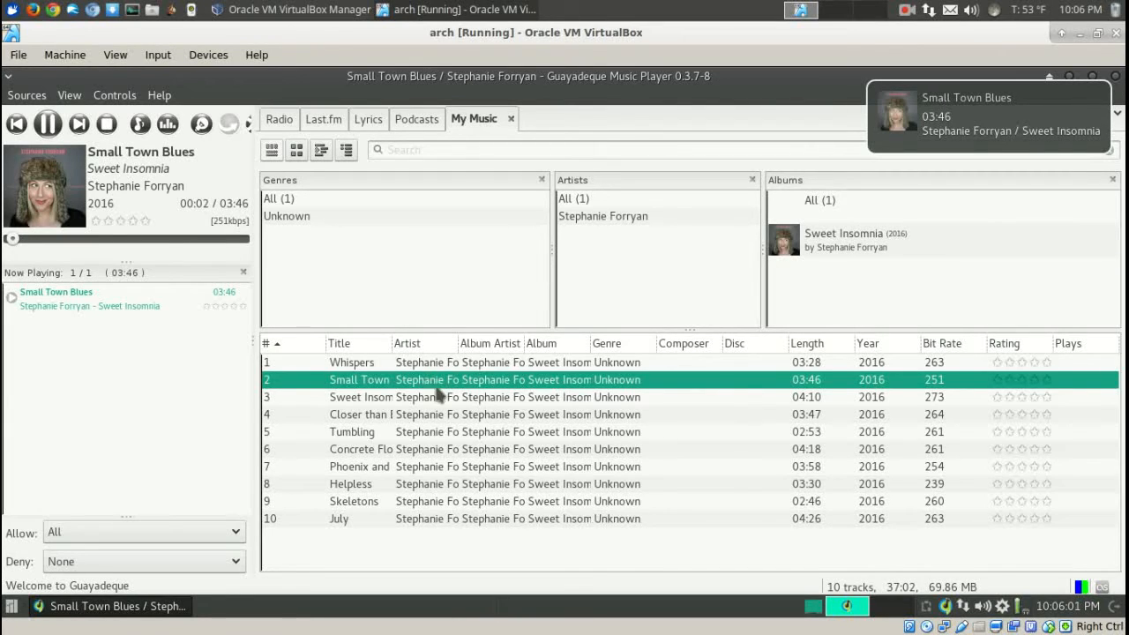
{"action": "double_click", "coordinate": [362, 413]}
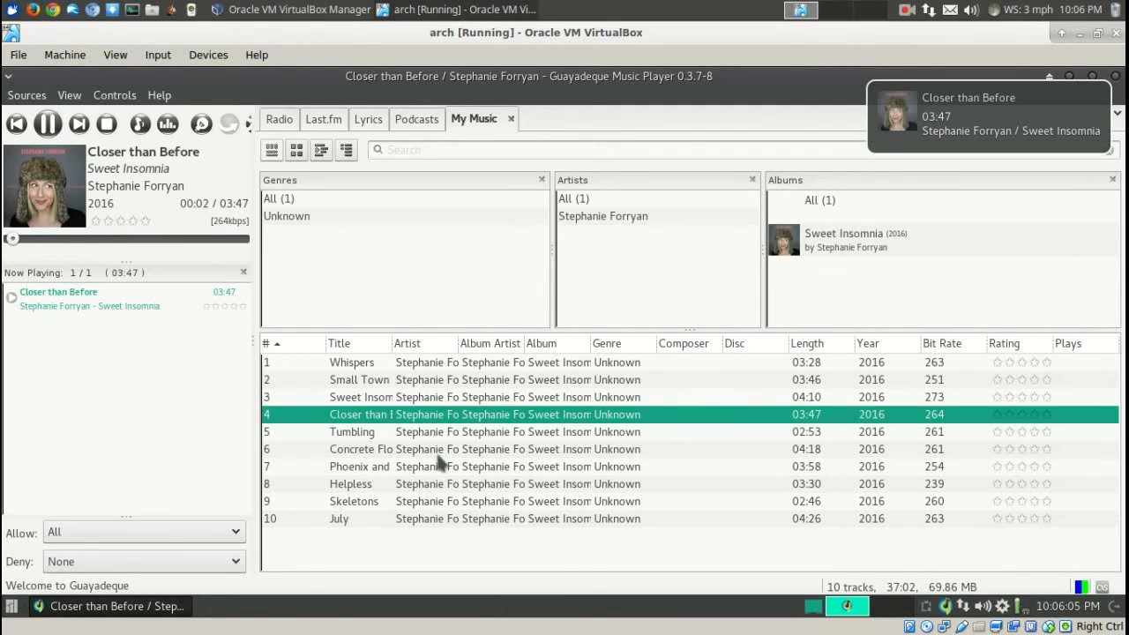
{"action": "double_click", "coordinate": [351, 483]}
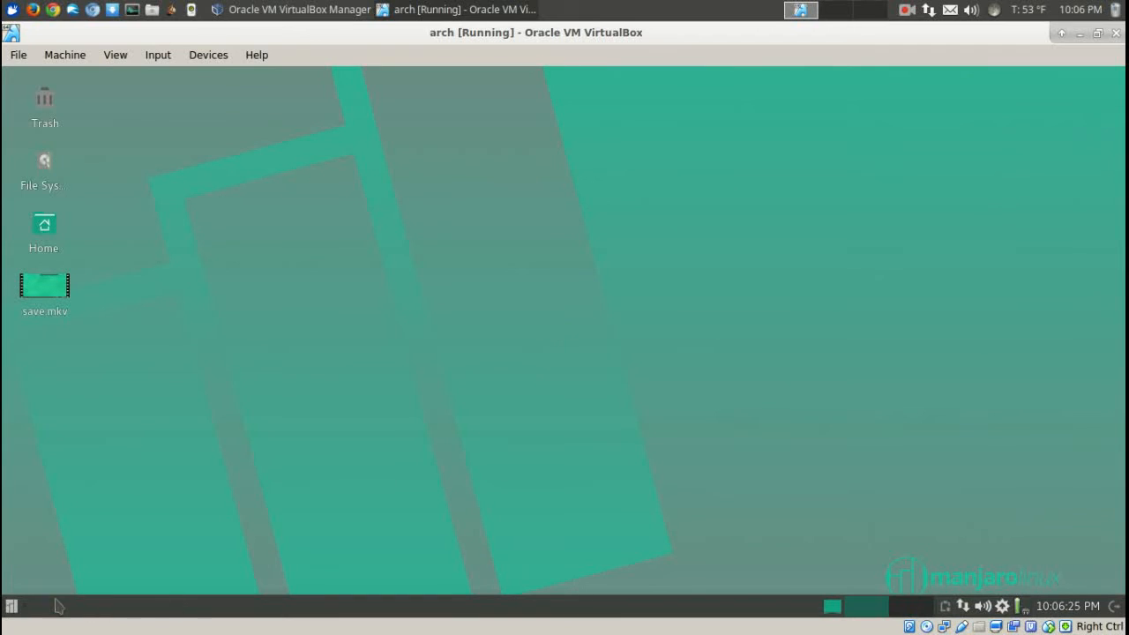
{"action": "left_click", "coordinate": [11, 607]}
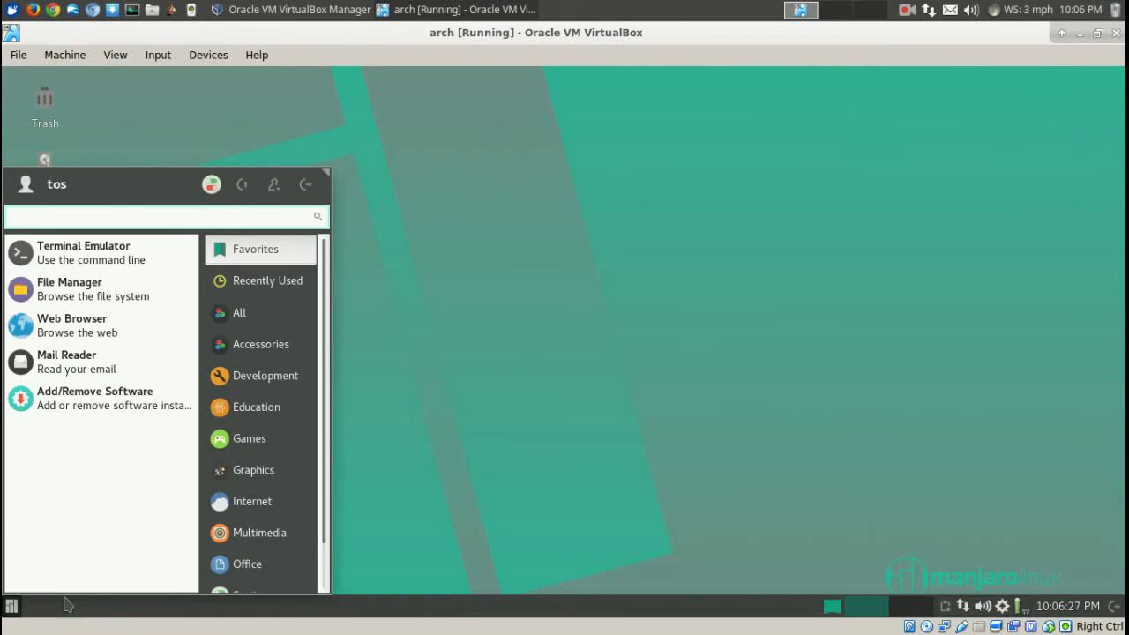
{"action": "mouse_move", "coordinate": [448, 374]}
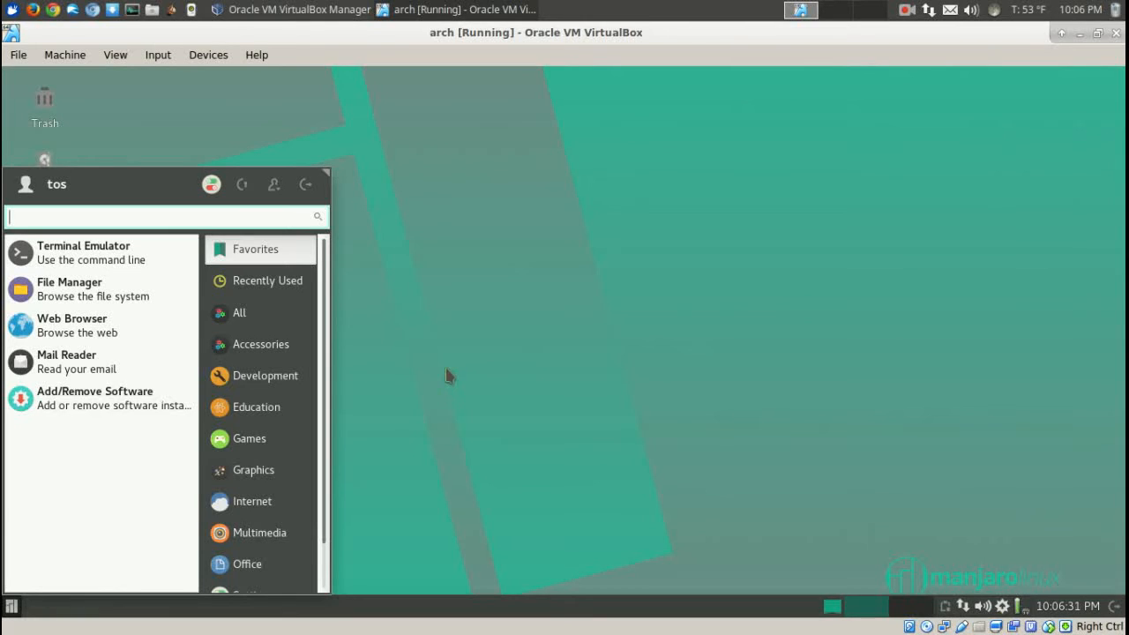
Launch Kdenlive from the Manjaro start menu
{"action": "left_click", "coordinate": [258, 533]}
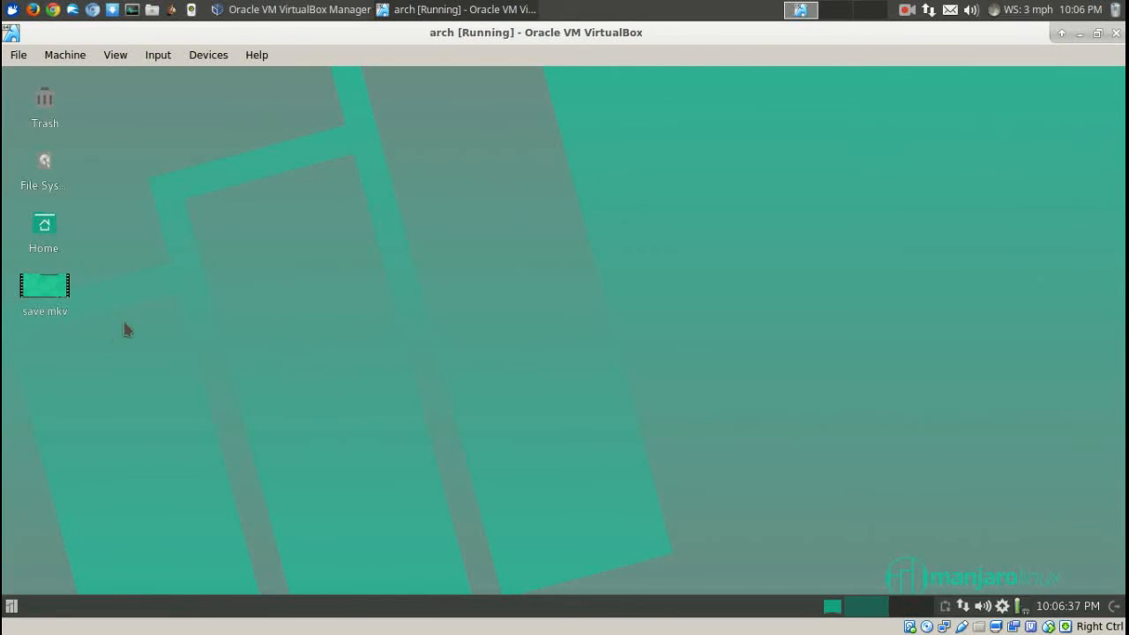
{"action": "mouse_move", "coordinate": [579, 314]}
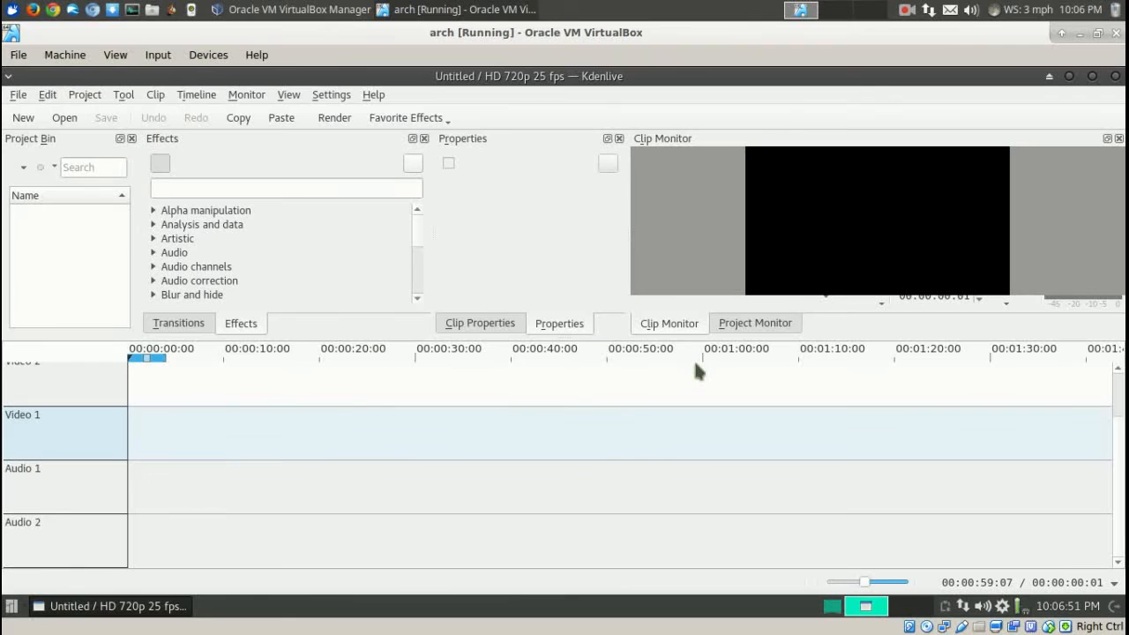
{"action": "mouse_move", "coordinate": [57, 245]}
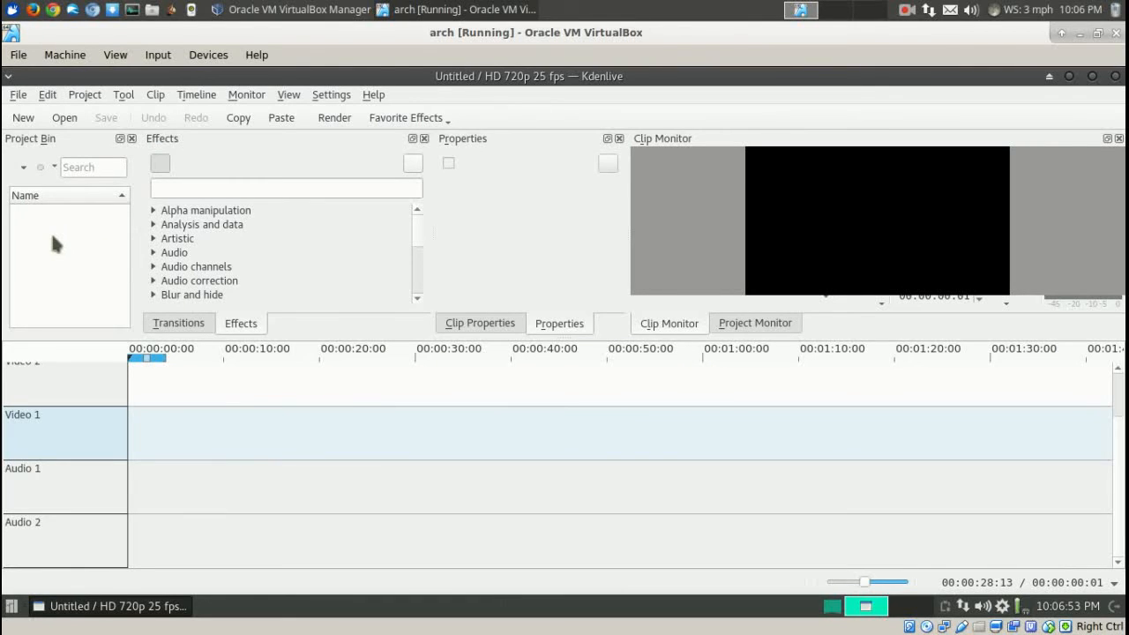
{"action": "mouse_move", "coordinate": [70, 249]}
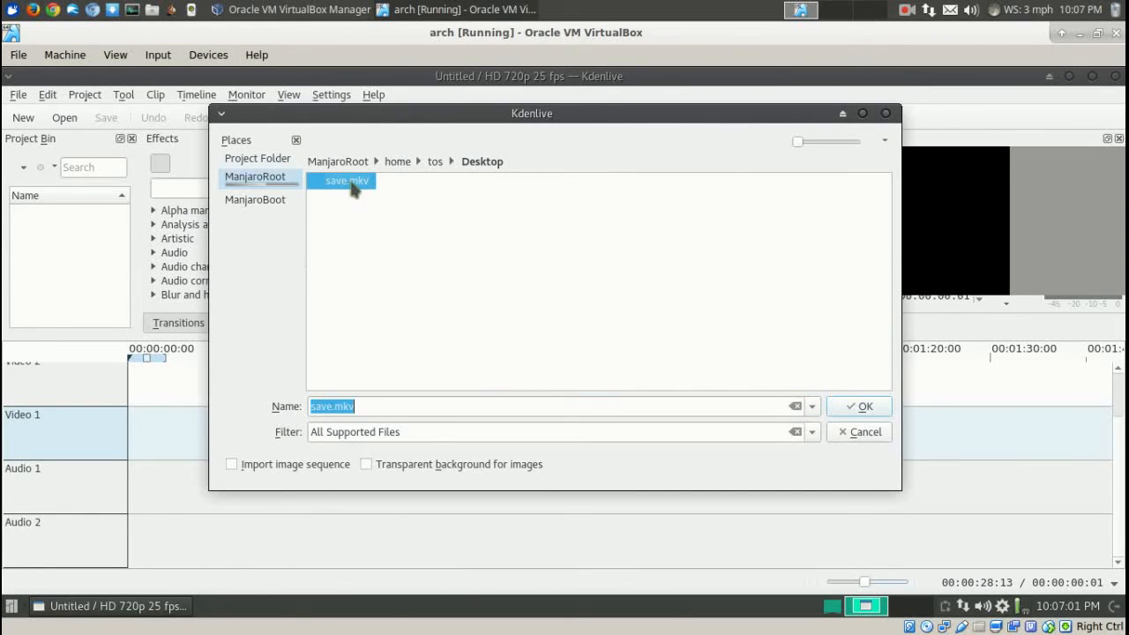
Import save.mkv from the Desktop into the Kdenlive project bin
{"action": "left_click", "coordinate": [860, 406]}
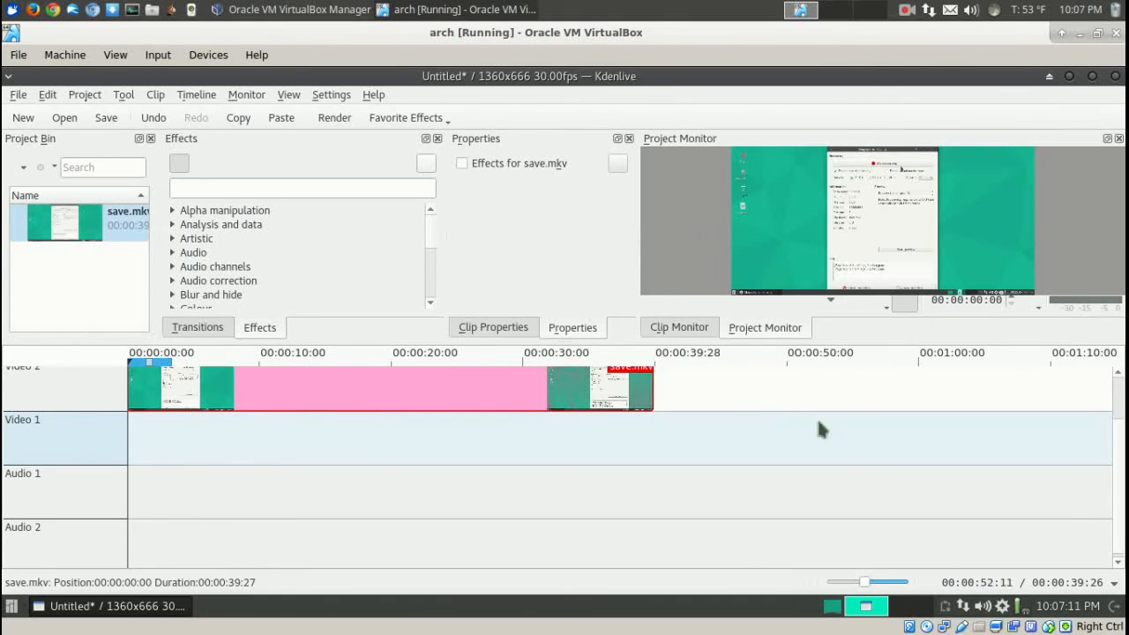
{"action": "mouse_move", "coordinate": [70, 296]}
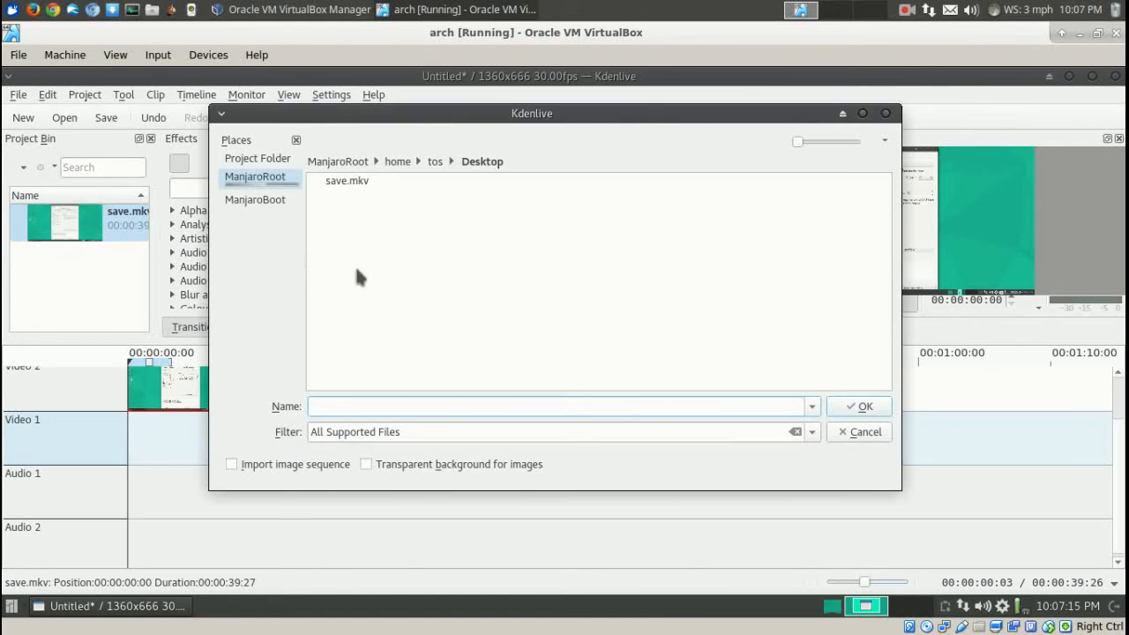
Browse to home > tos > Music and import track 03 Sweet Insomnia into the project
{"action": "left_click", "coordinate": [397, 162]}
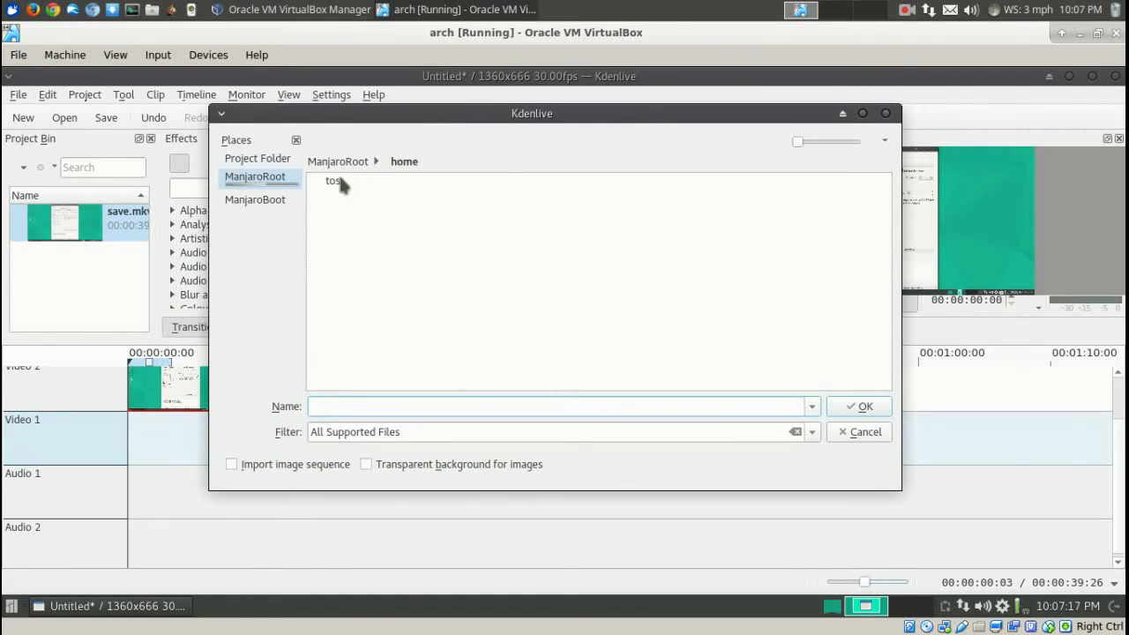
{"action": "double_click", "coordinate": [333, 180]}
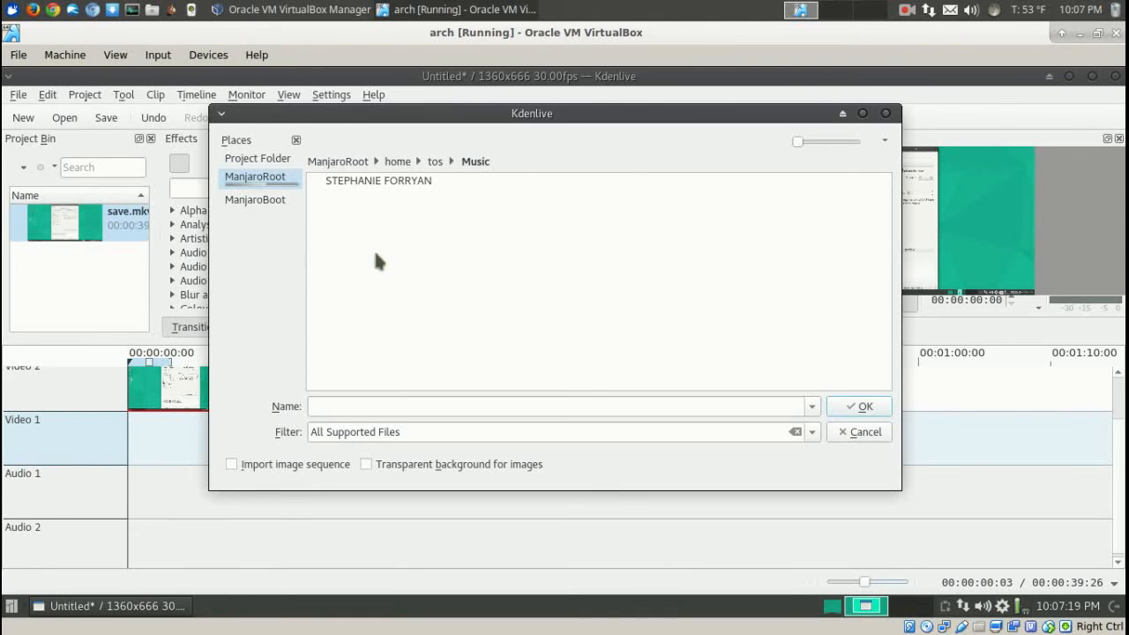
{"action": "double_click", "coordinate": [378, 180]}
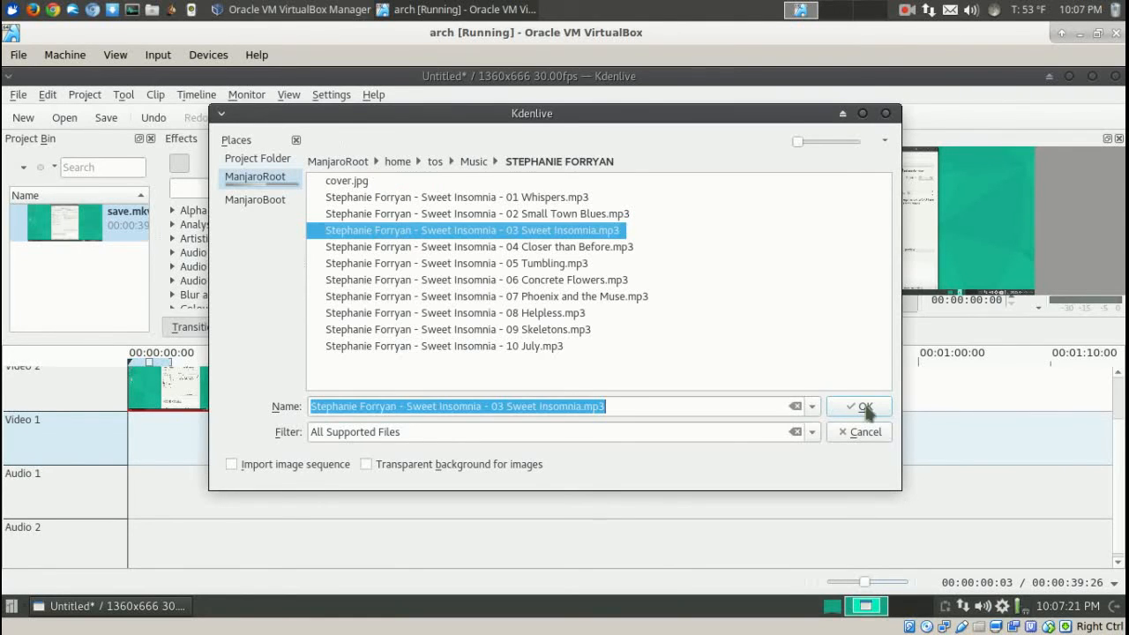
{"action": "left_click", "coordinate": [864, 406]}
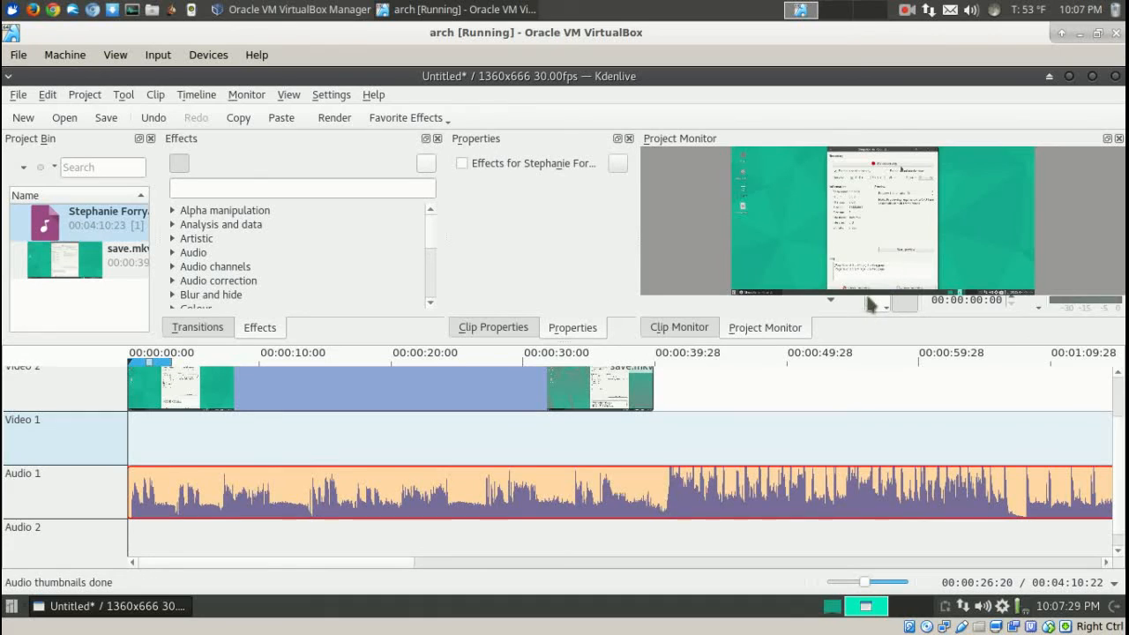
{"action": "mouse_move", "coordinate": [850, 307]}
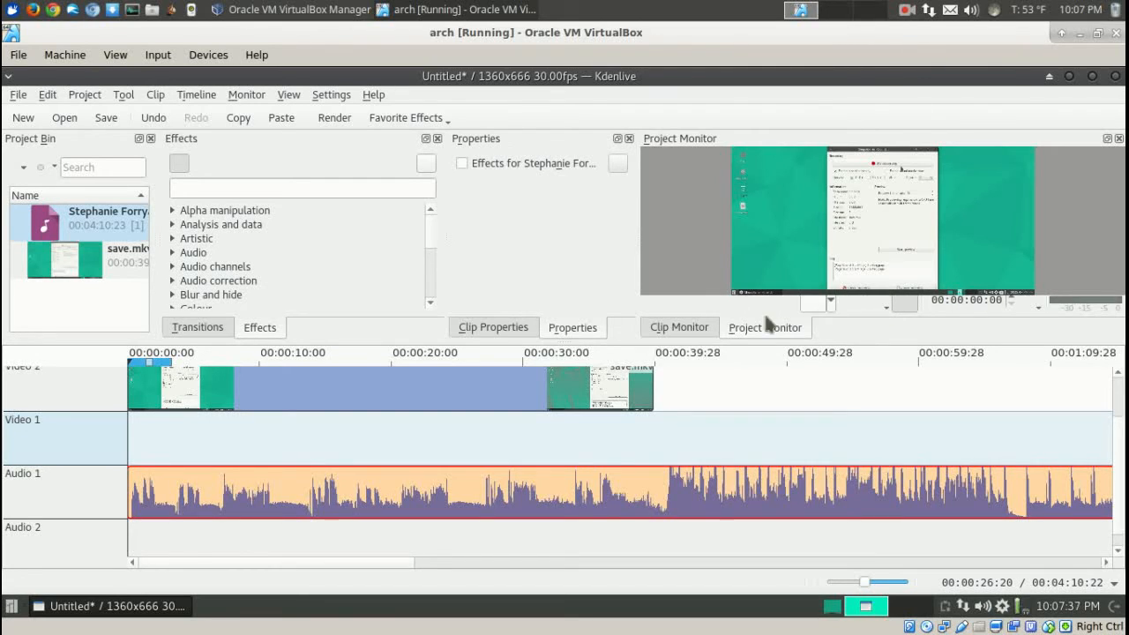
{"action": "mouse_move", "coordinate": [644, 243]}
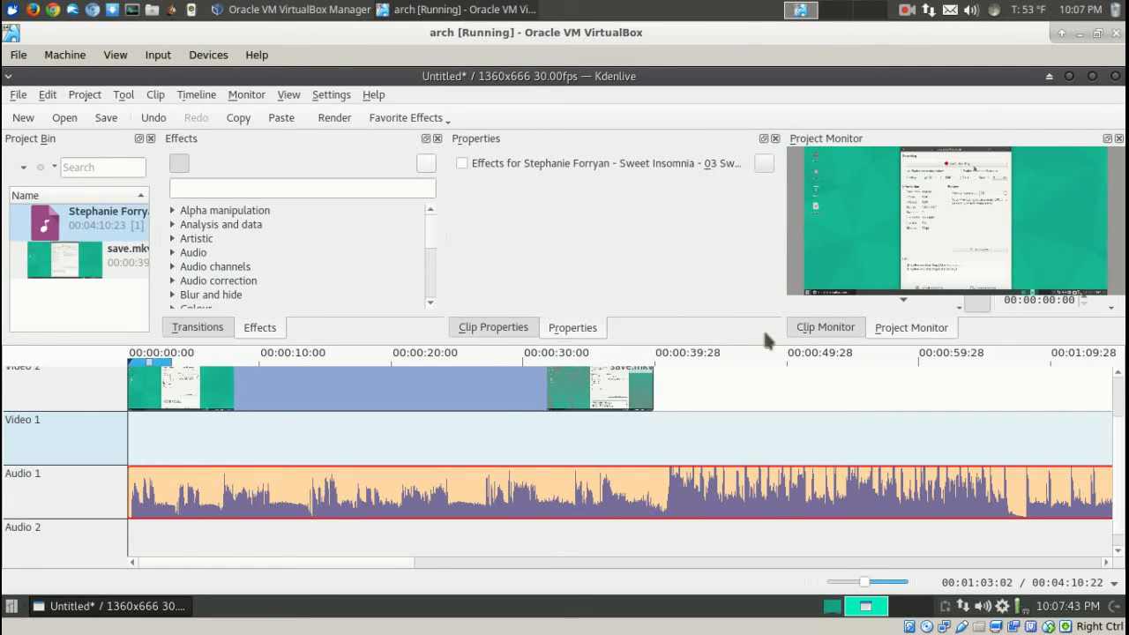
{"action": "mouse_move", "coordinate": [222, 297]}
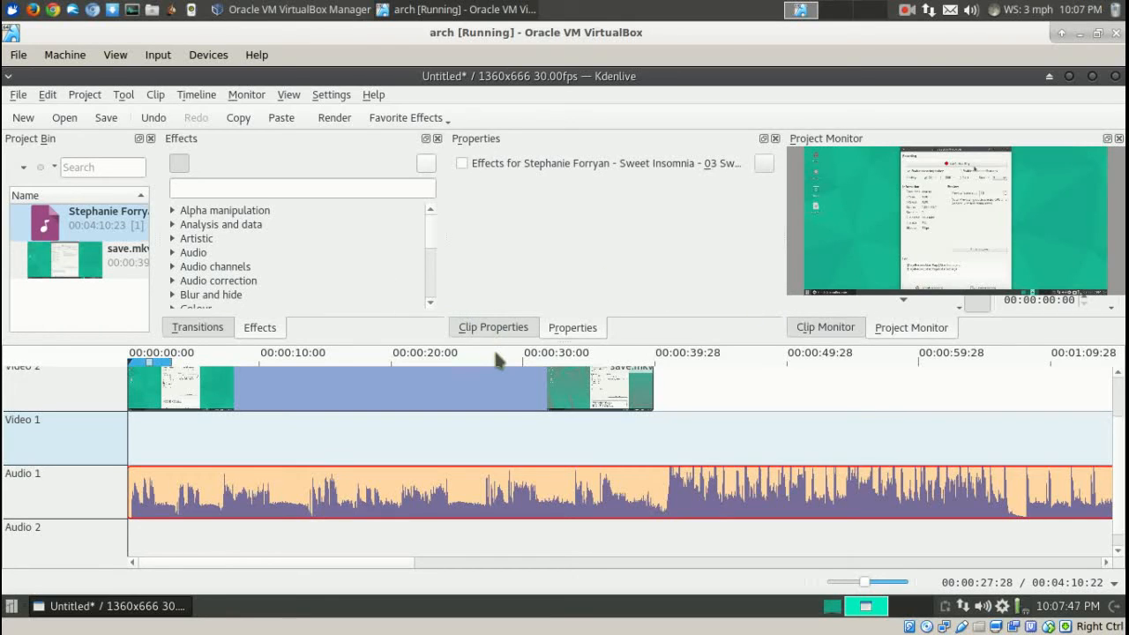
Review the edit near 30 seconds on the timeline and start closing the project
{"action": "right_click", "coordinate": [953, 220]}
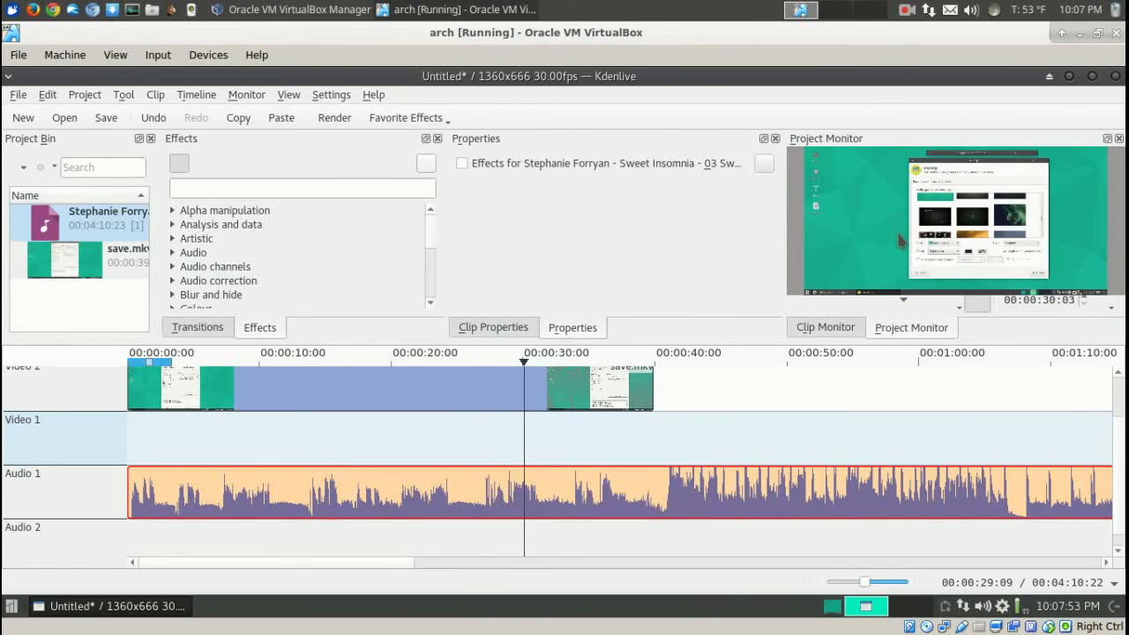
{"action": "right_click", "coordinate": [944, 220]}
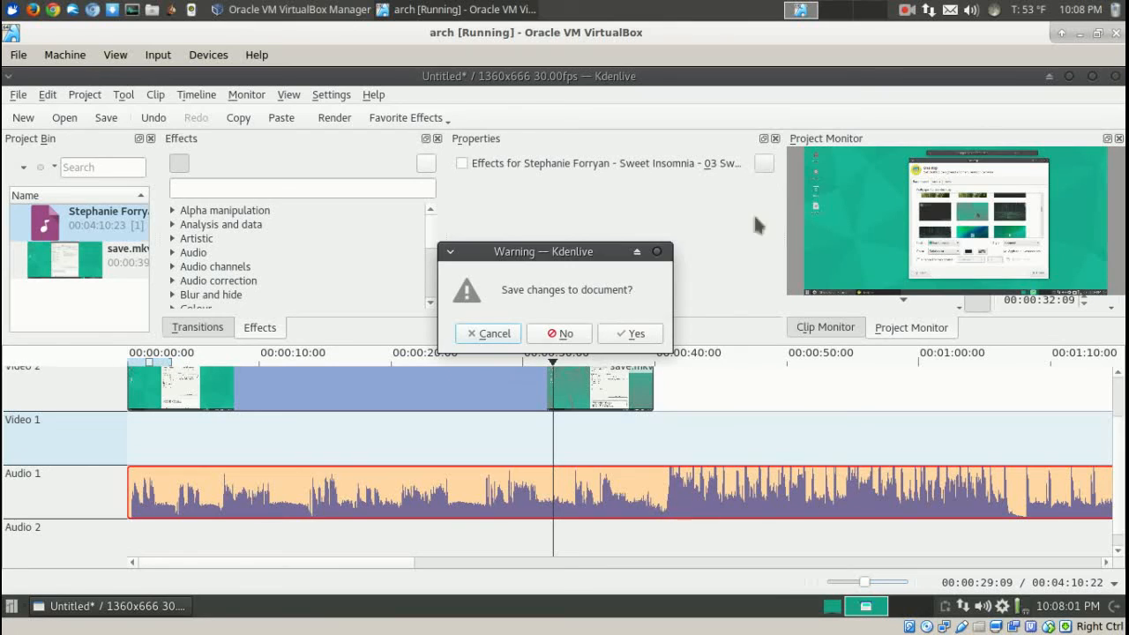
Answer the 'Save changes to document?' warning and quit Kdenlive to the Manjaro desktop
{"action": "left_click", "coordinate": [557, 334]}
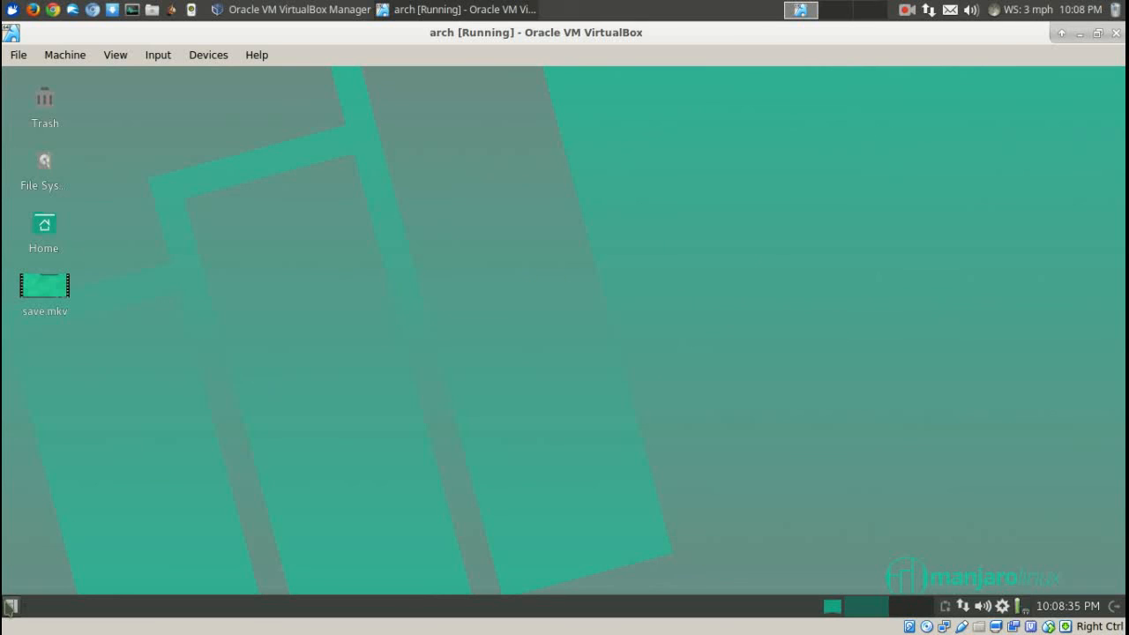
{"action": "left_click", "coordinate": [10, 607]}
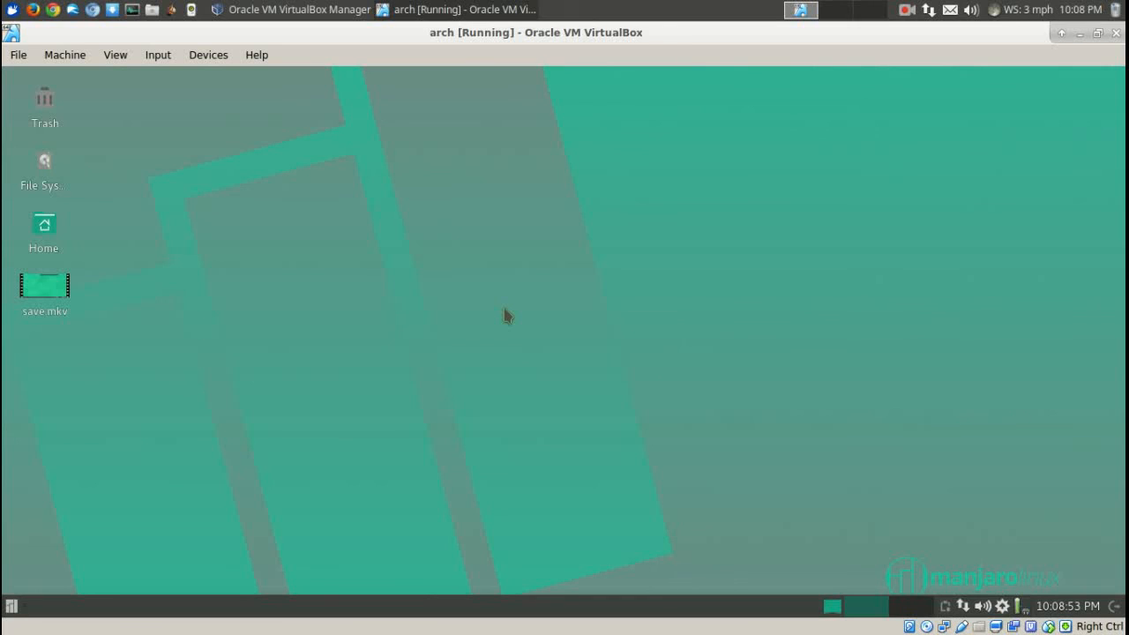
{"action": "mouse_move", "coordinate": [1027, 56]}
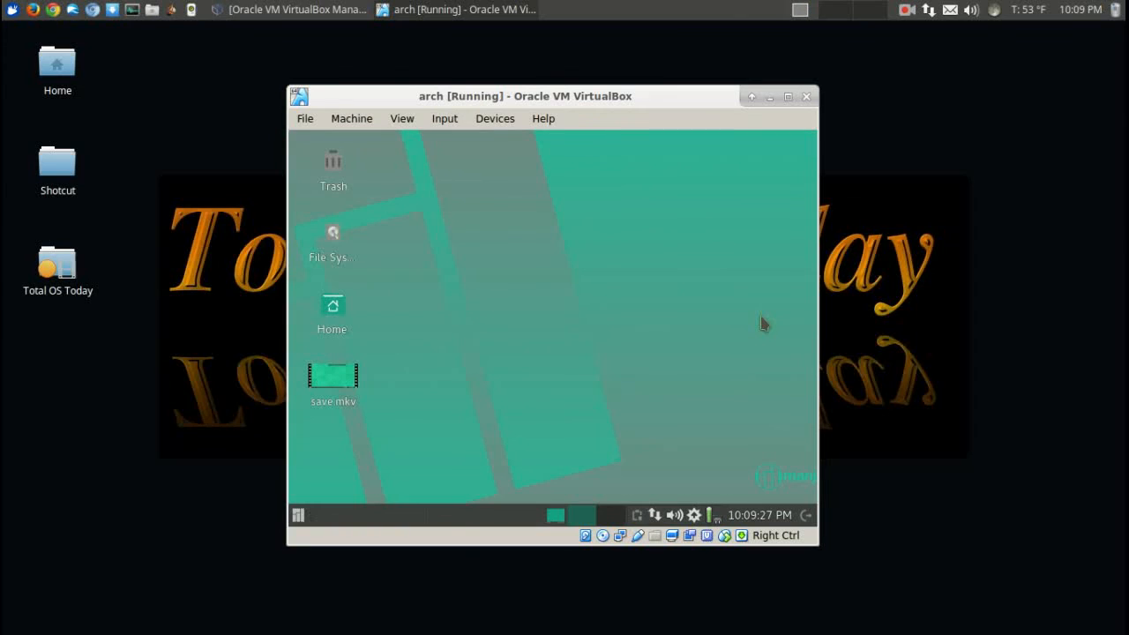
{"action": "mouse_move", "coordinate": [1065, 365]}
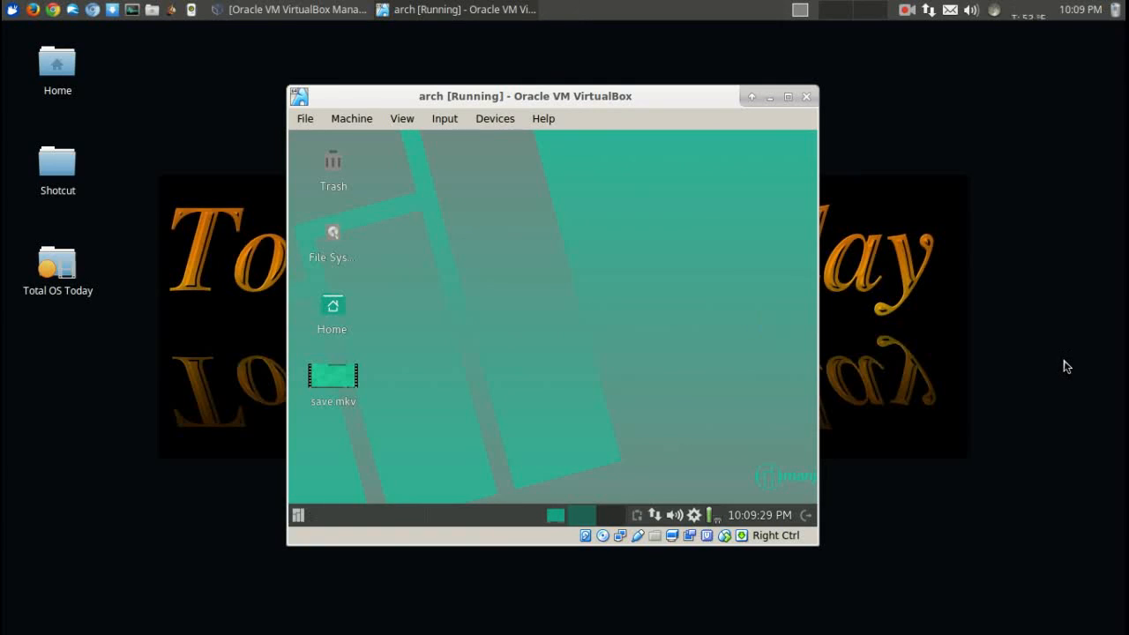